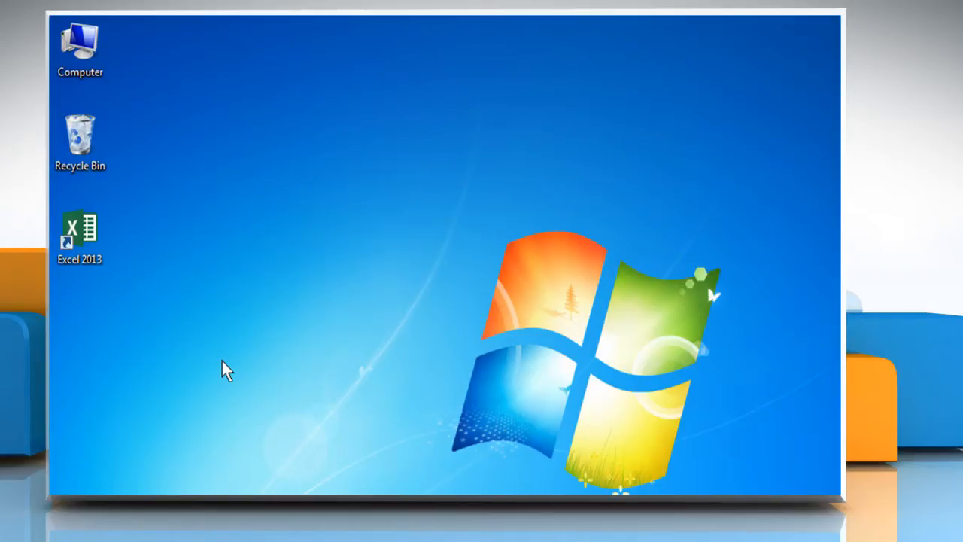
Launch Excel 2013 from the desktop shortcut and select the Income 1 variance cell E2.
right_click(80, 234)
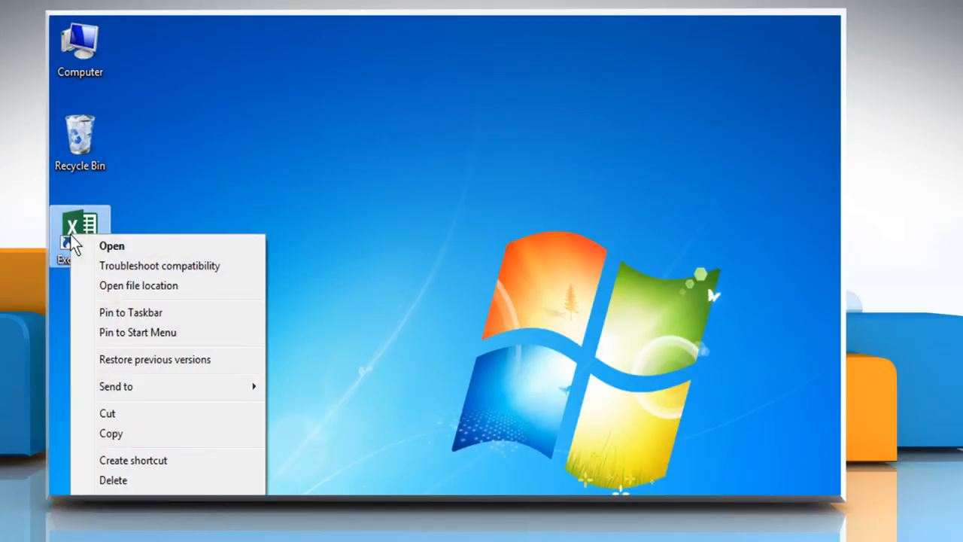
click(112, 247)
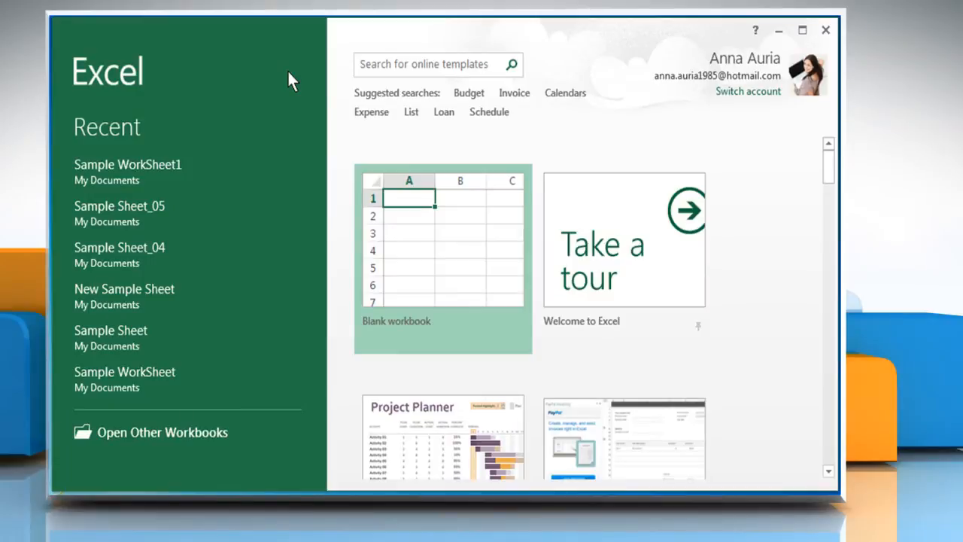
mouse_move(219, 177)
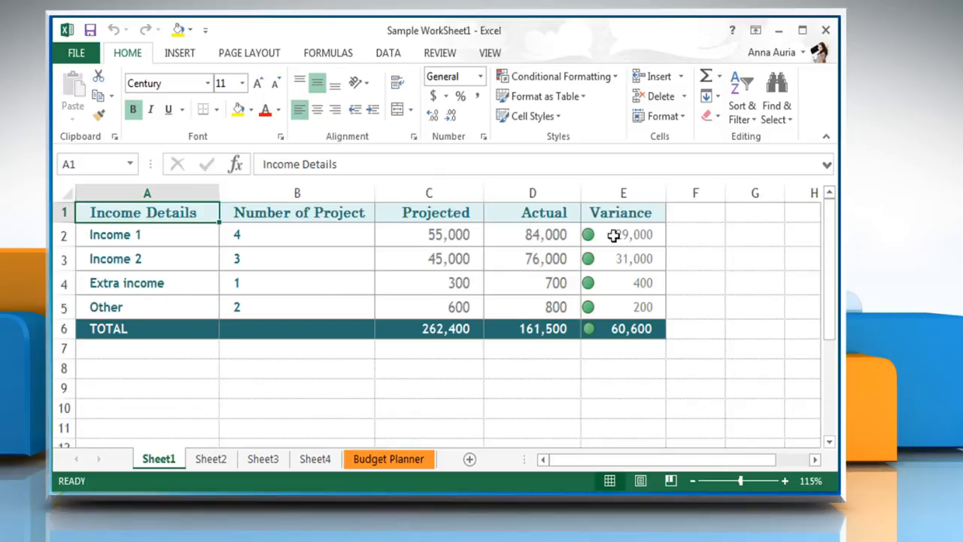
click(624, 235)
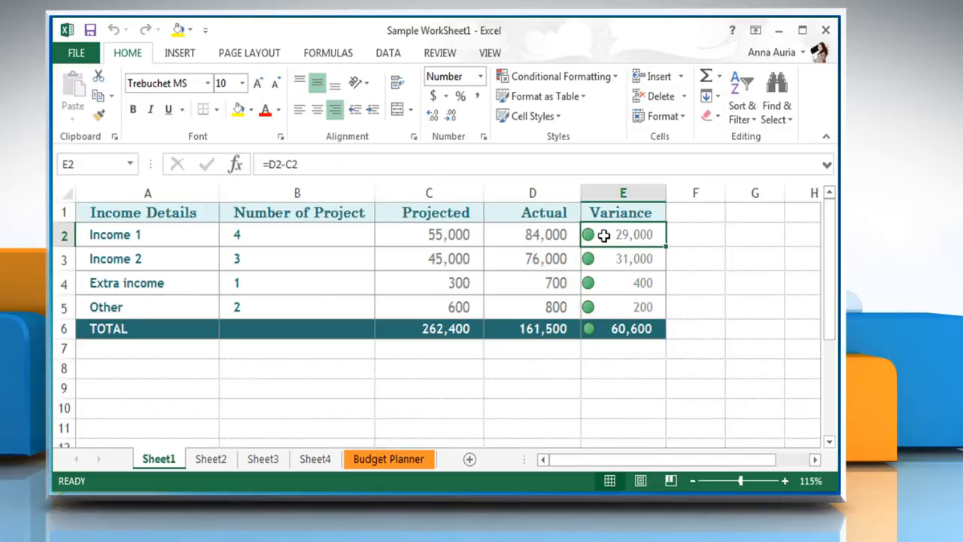
mouse_move(283, 169)
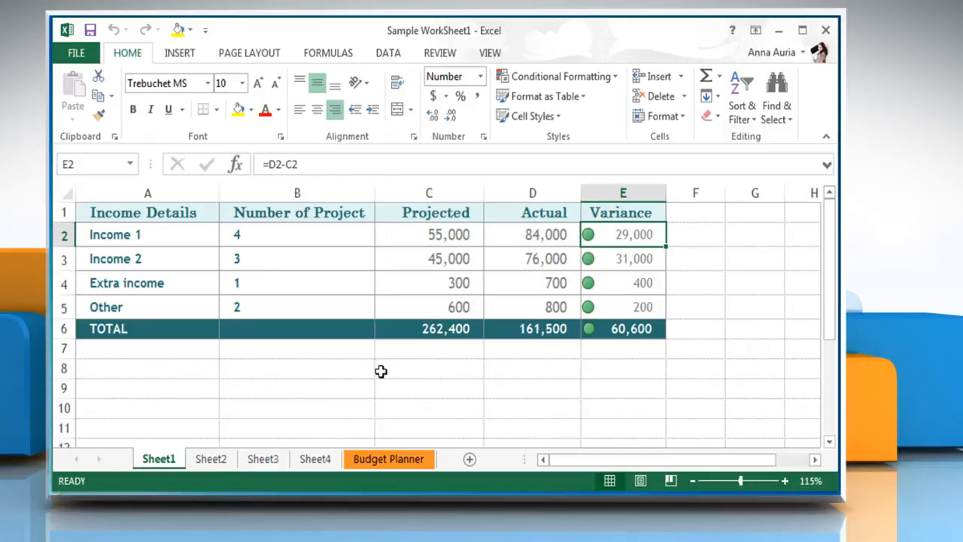
Delete the Income 1 projected cell C2 shifting cells up, dismissing the circular reference warning.
right_click(429, 234)
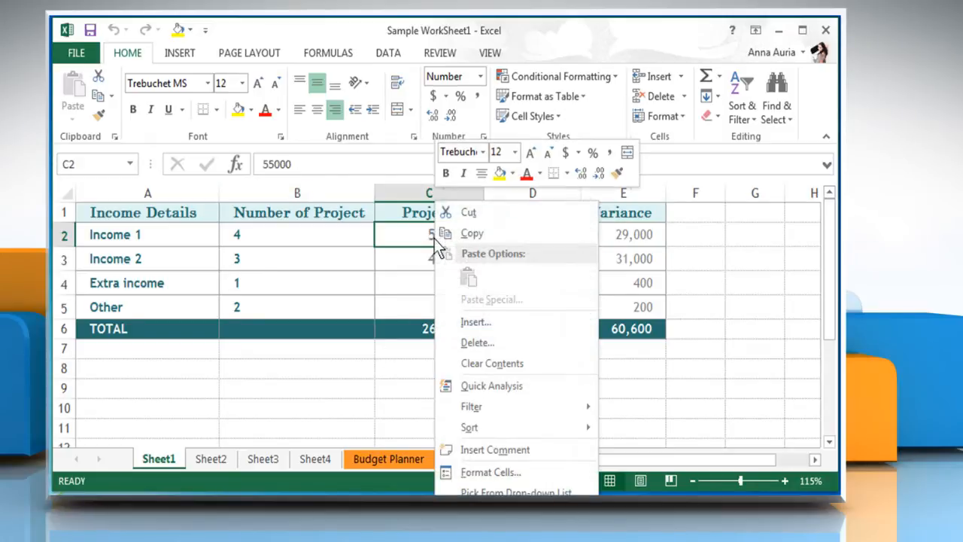
click(477, 343)
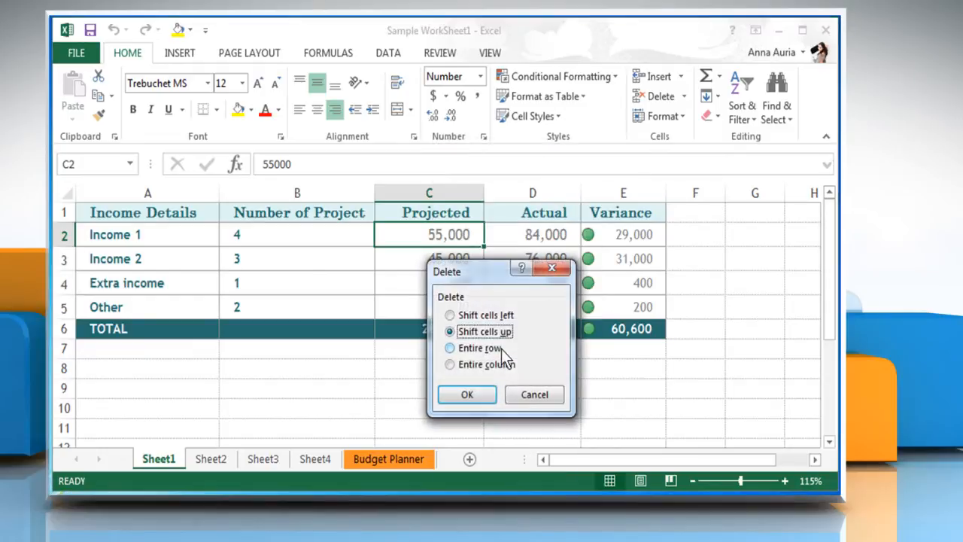
click(466, 395)
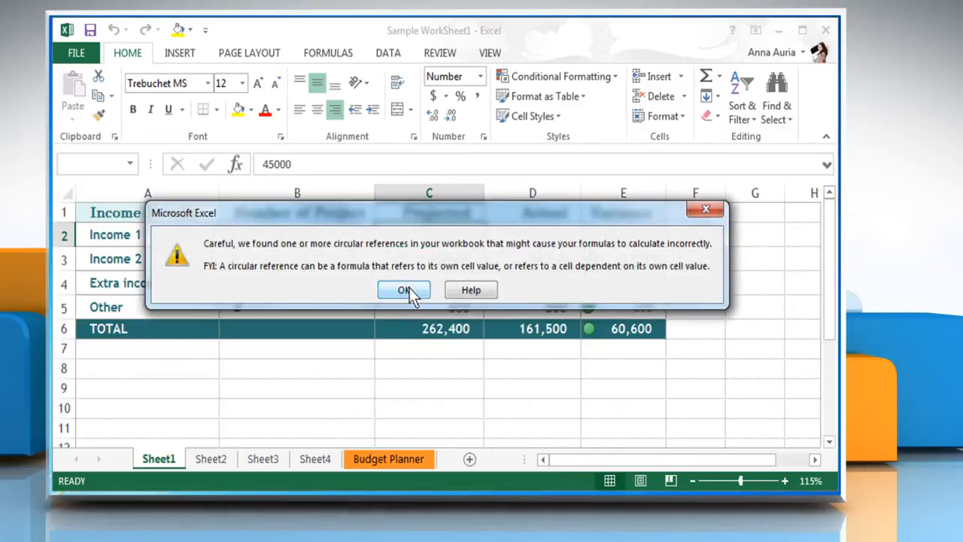
click(403, 289)
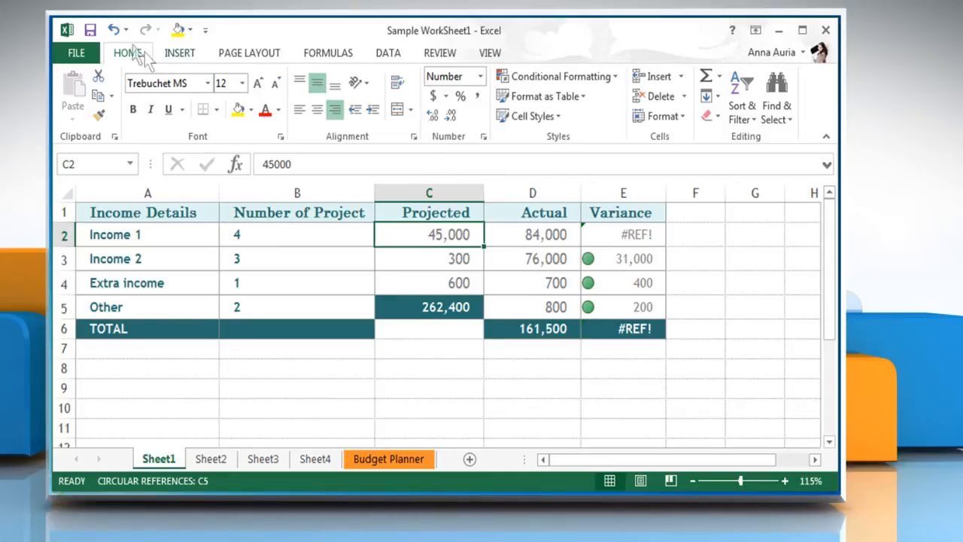
mouse_move(114, 31)
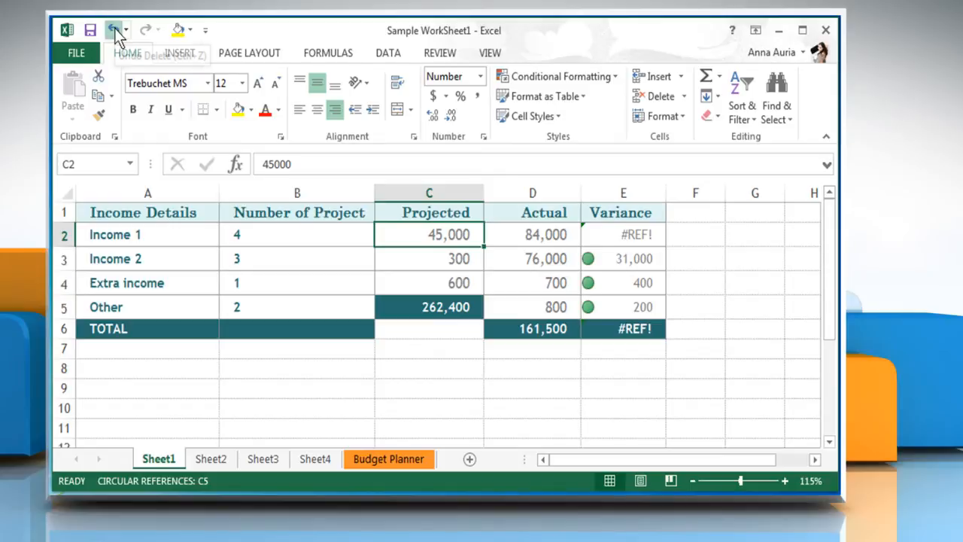